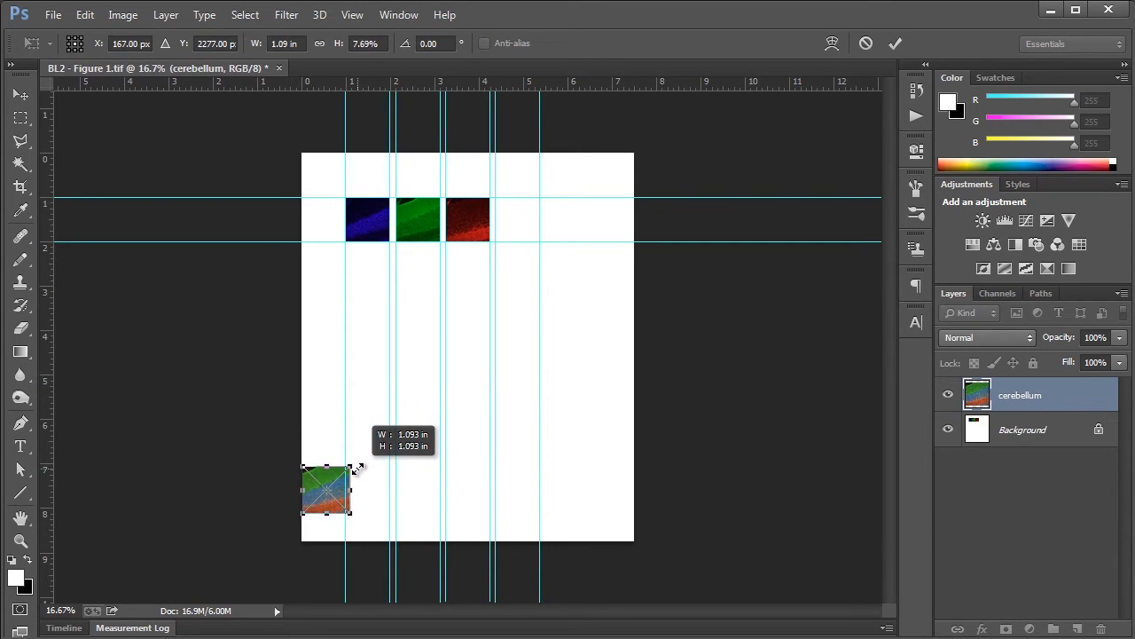
# - Scale the cerebellum image to about 1 in and commit it into the fourth top-row cell
pyautogui.moveTo(328, 490); pyautogui.dragTo(518, 220)
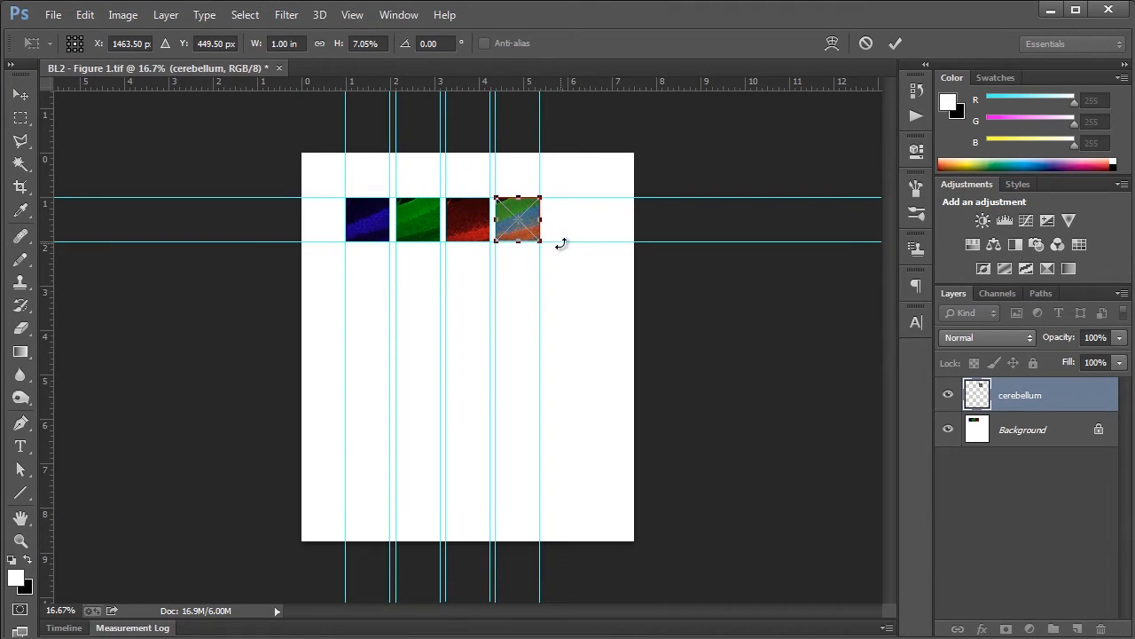
pyautogui.click(122, 15)
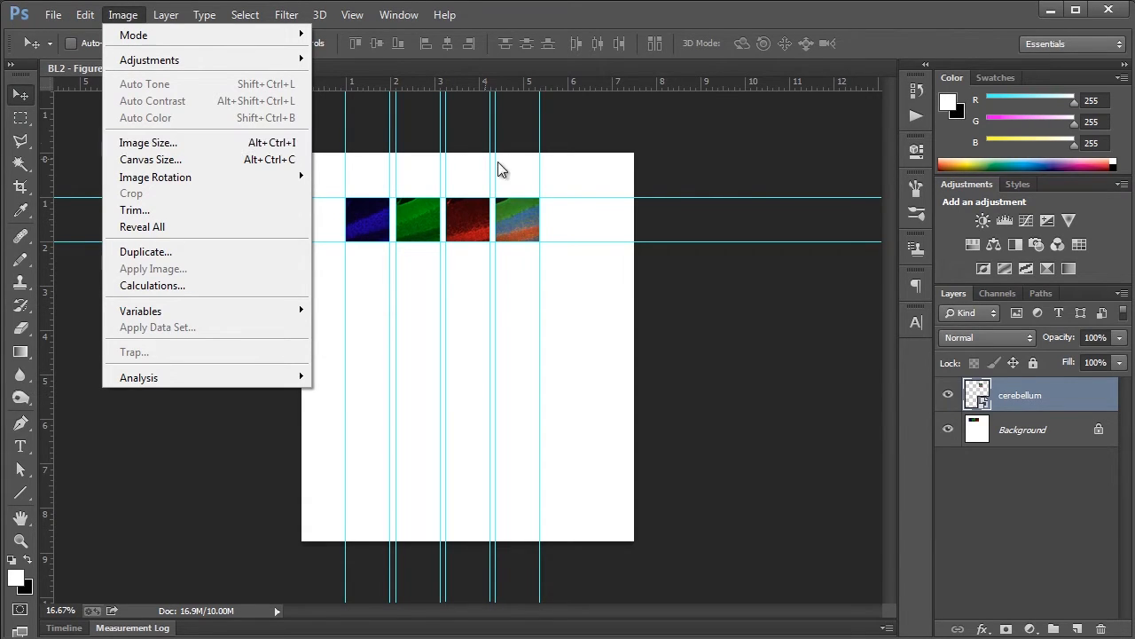
# - Convert the cerebellum layer to a Smart Object via the Image menu for lossless rescaling
pyautogui.click(593, 401)
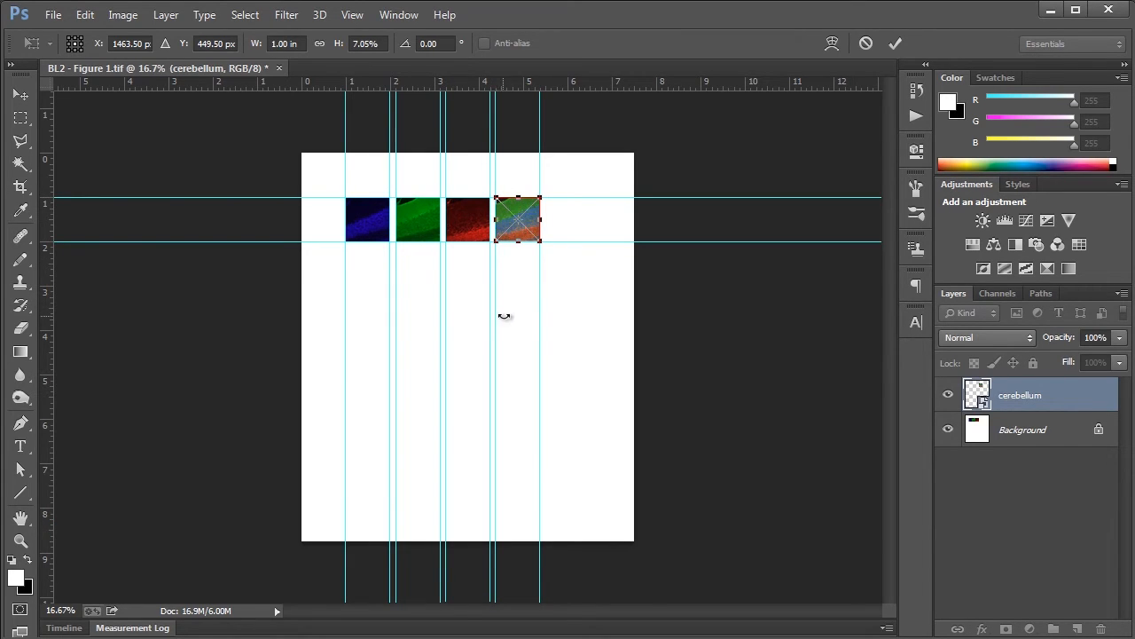
# - Enlarge the cerebellum smart object to about 4.75 in wide below the top row
pyautogui.moveTo(518, 220); pyautogui.dragTo(574, 483)
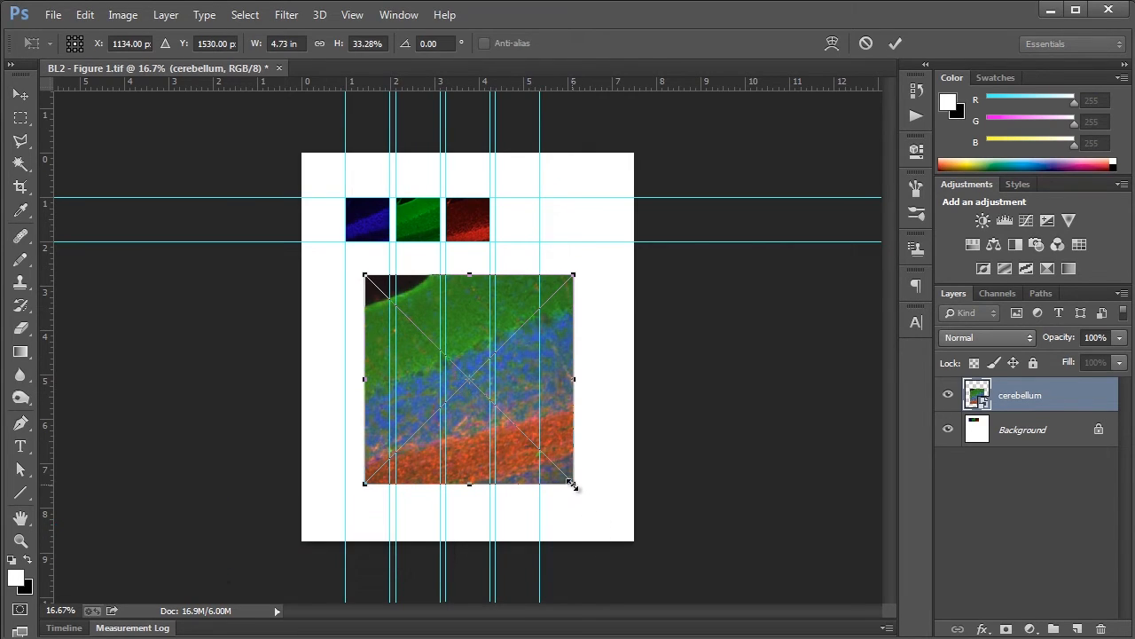